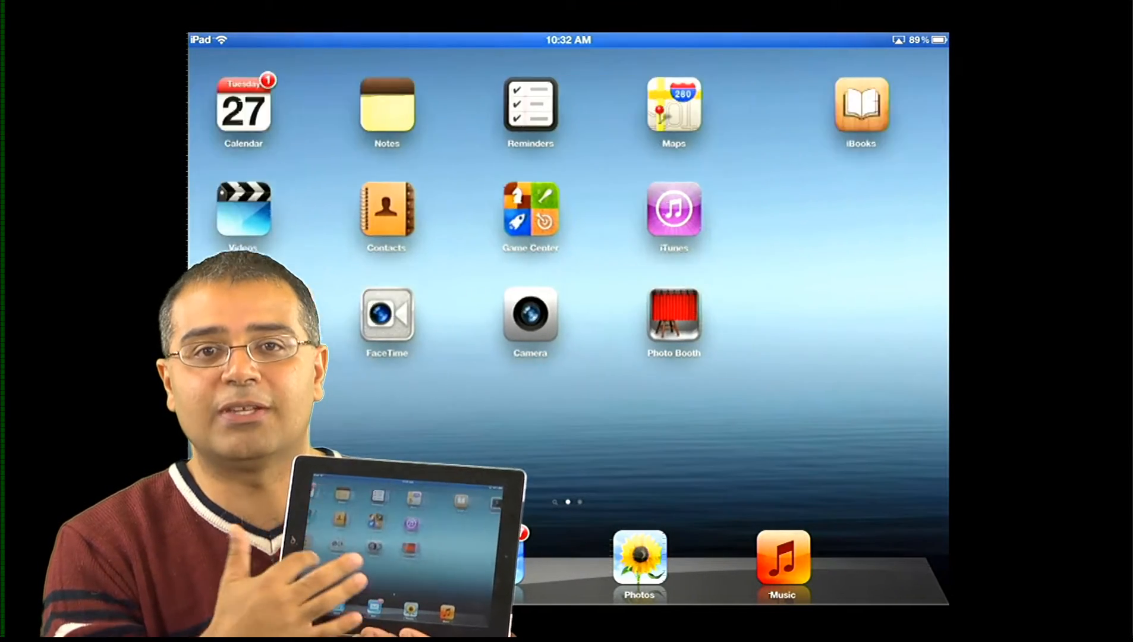
- Swipe to the home screen page with Messages, YouTube, Newsstand and Calendar
scroll("left", 3)
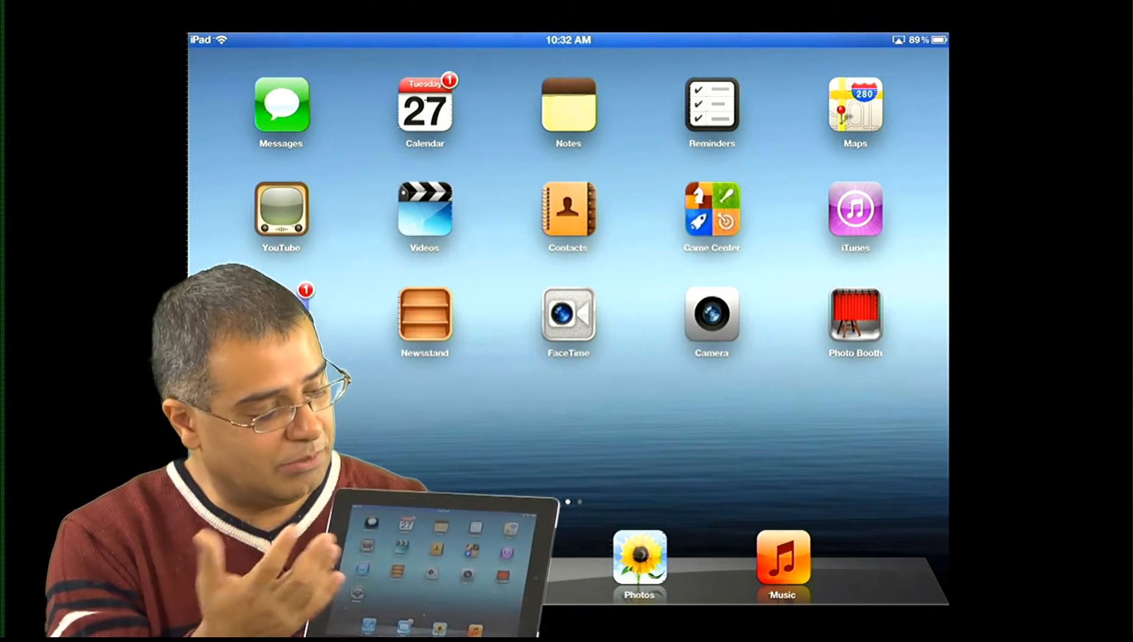
- Open the 'Today I went to the store' note and place the cursor at its end with Select/Paste shown
left_click(568, 111)
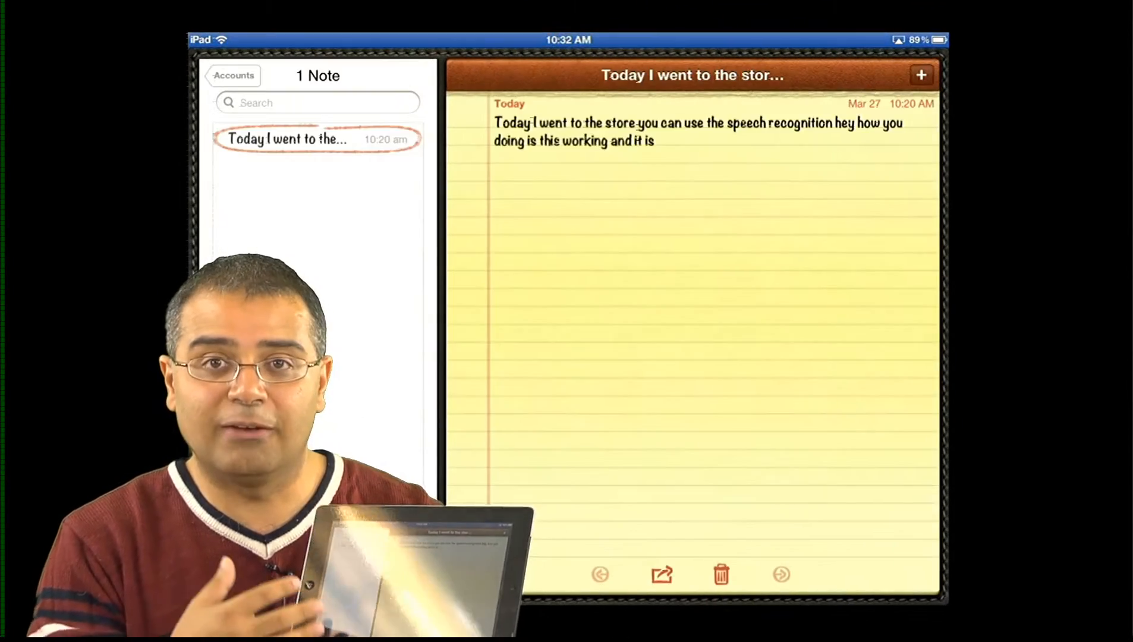
left_click(650, 142)
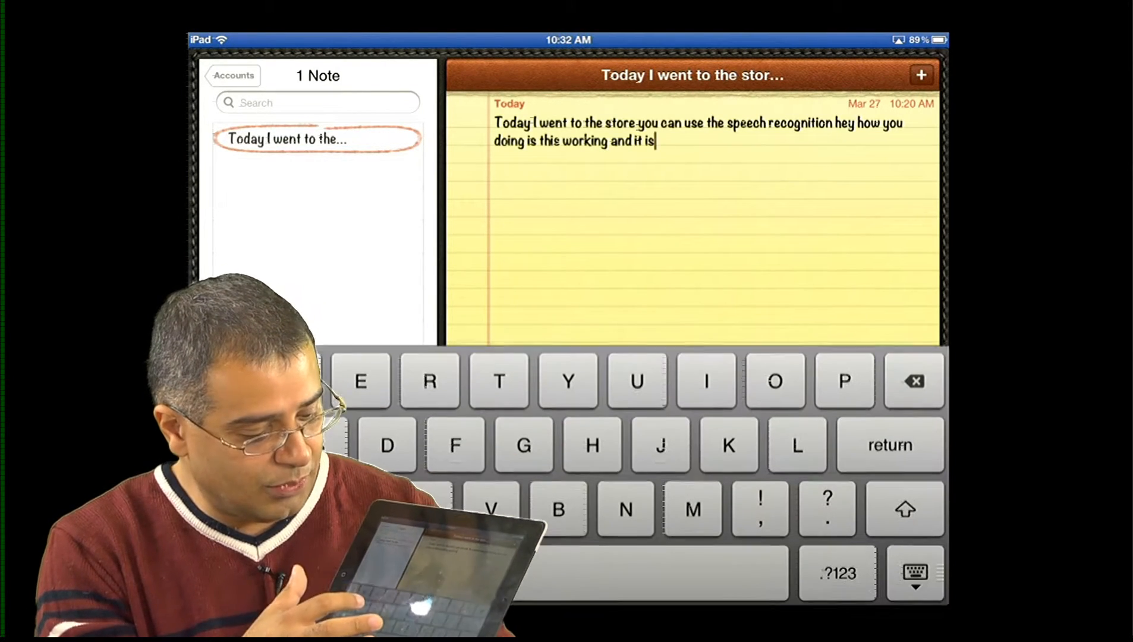
left_click(654, 141)
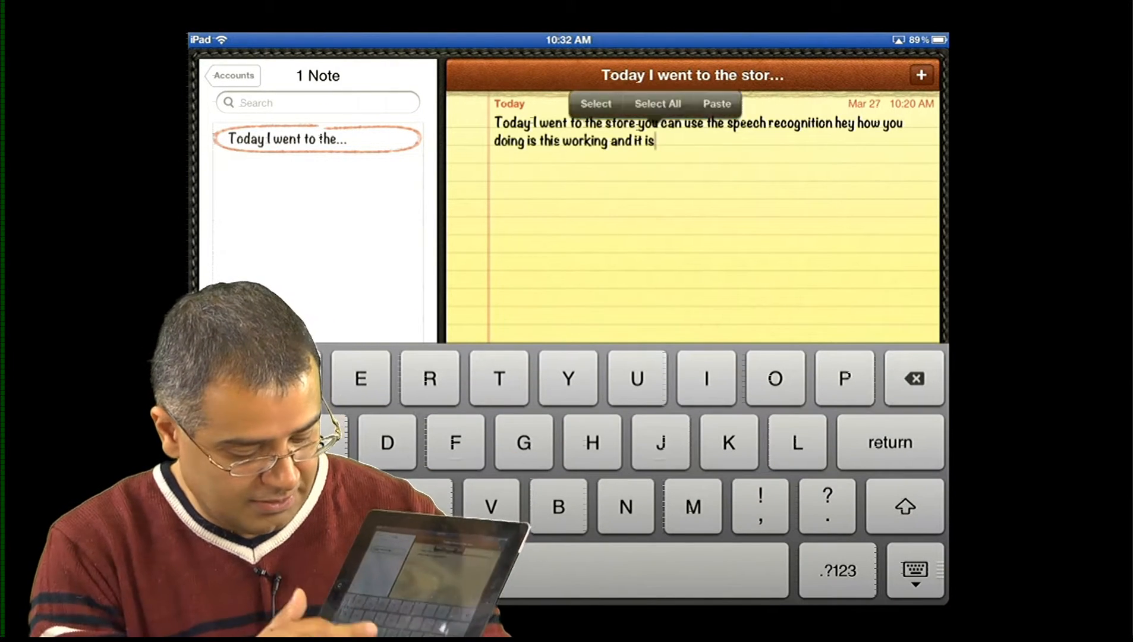